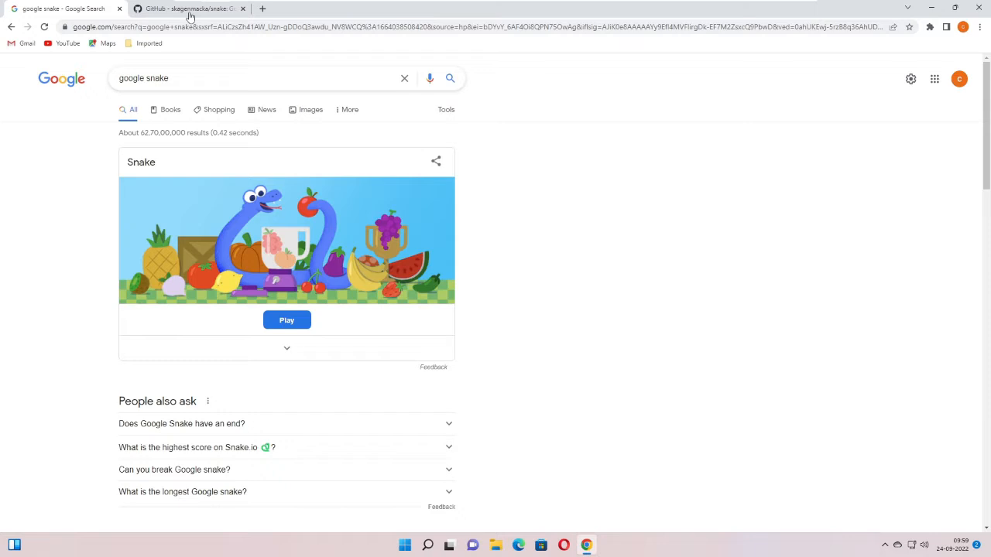
Switch to the skagenmacka/snake repository and scroll its README to the bookmarklet installation section.
click(188, 9)
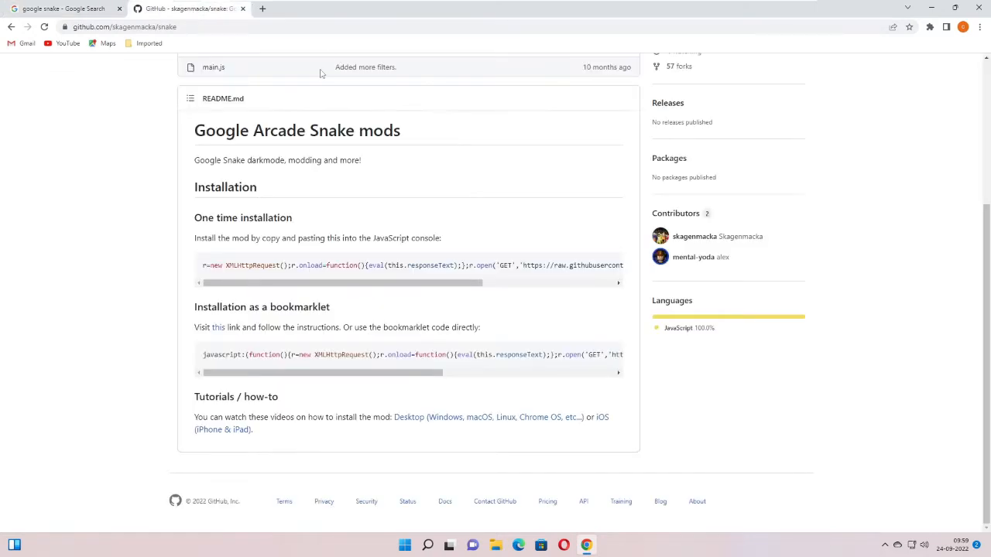
scroll(up, 3)
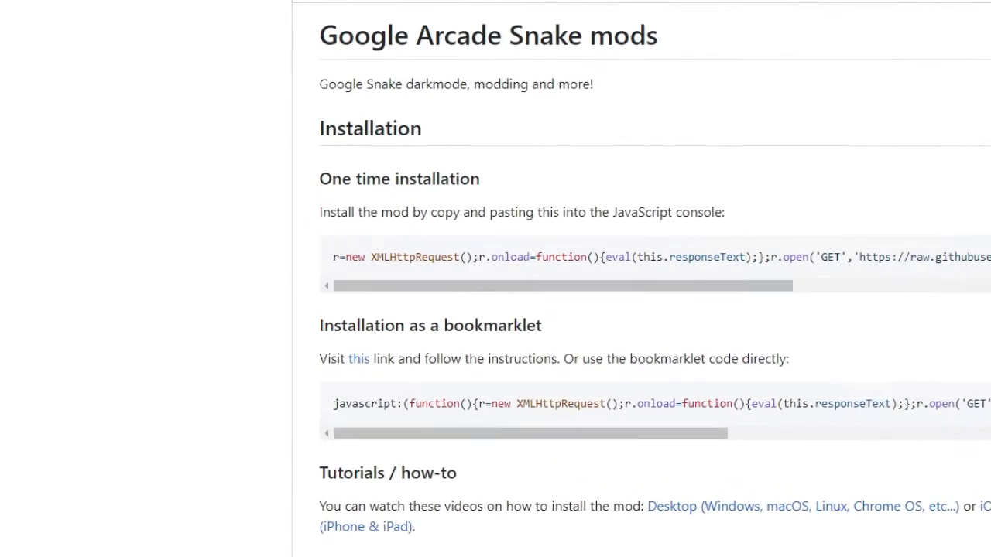
scroll(down, 3)
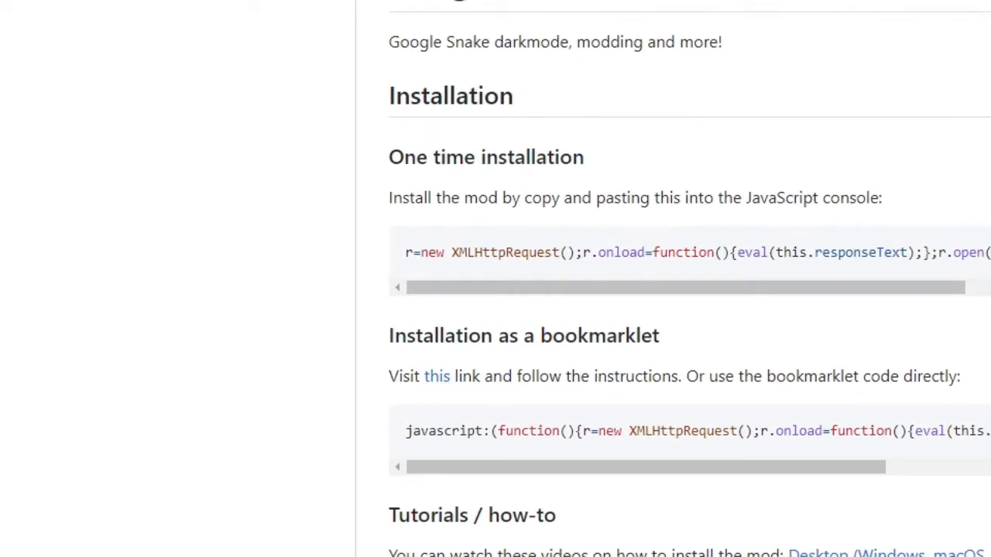
mouse_move(437, 376)
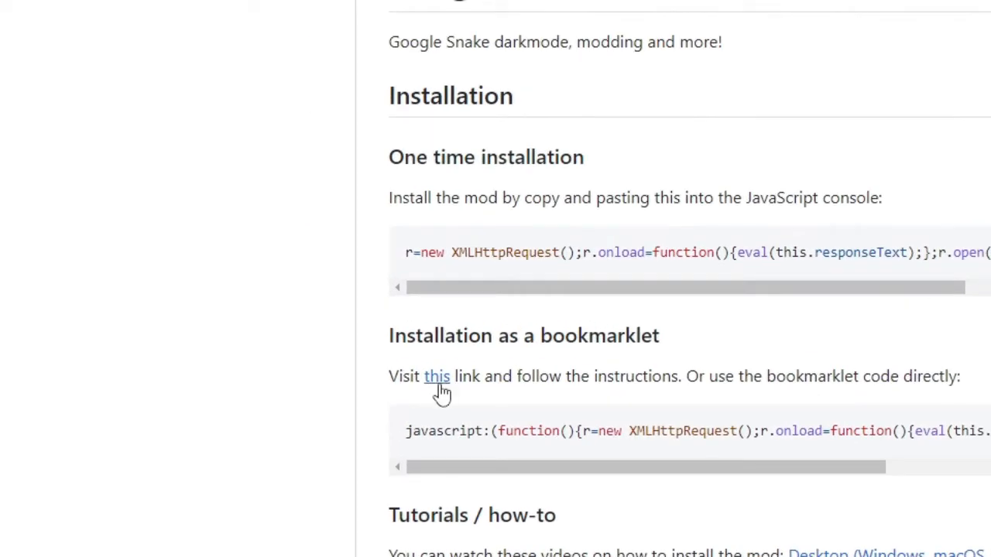
Follow the 'this' link and drag the Google Snake Mods Bookmarklet onto the bookmarks bar.
click(436, 376)
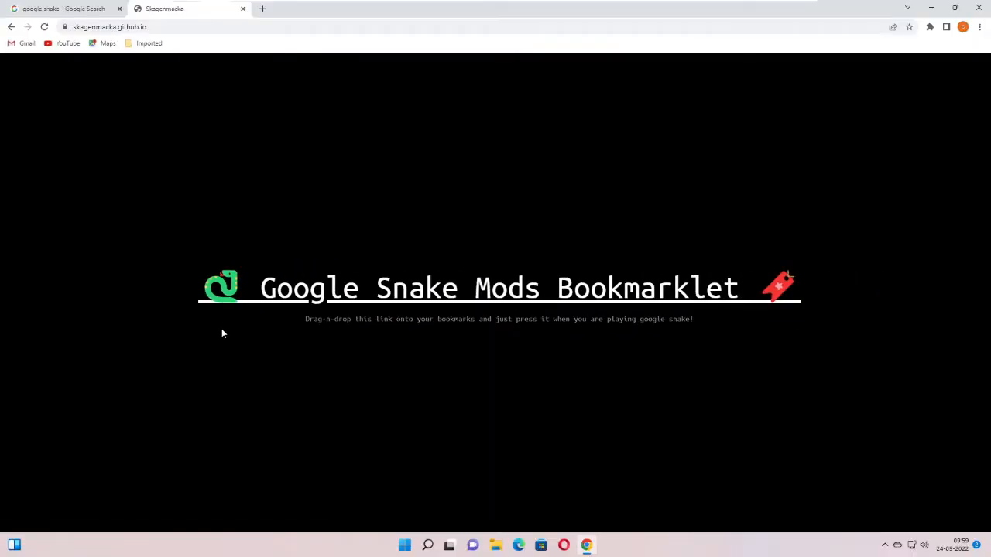
mouse_move(240, 297)
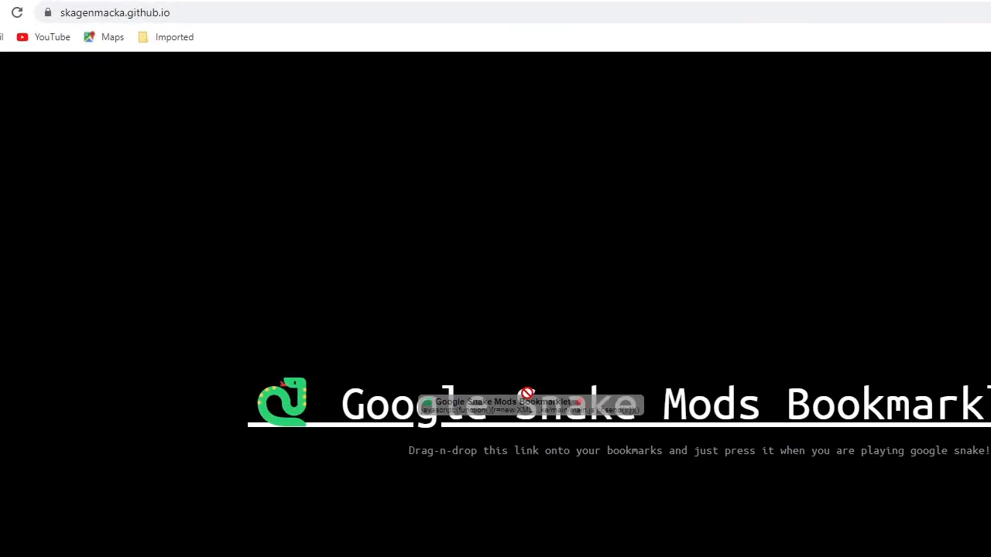
drag(527, 401, 349, 44)
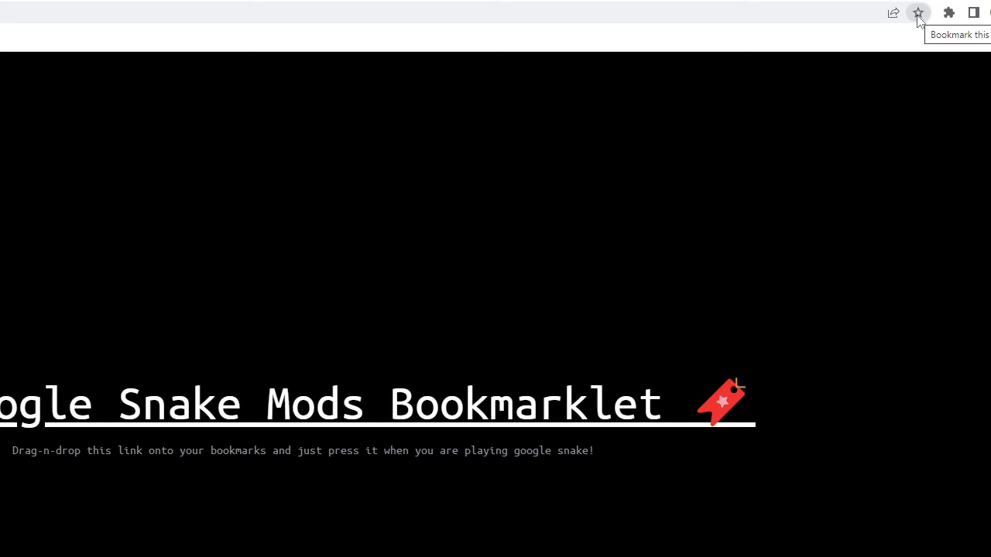
mouse_move(291, 328)
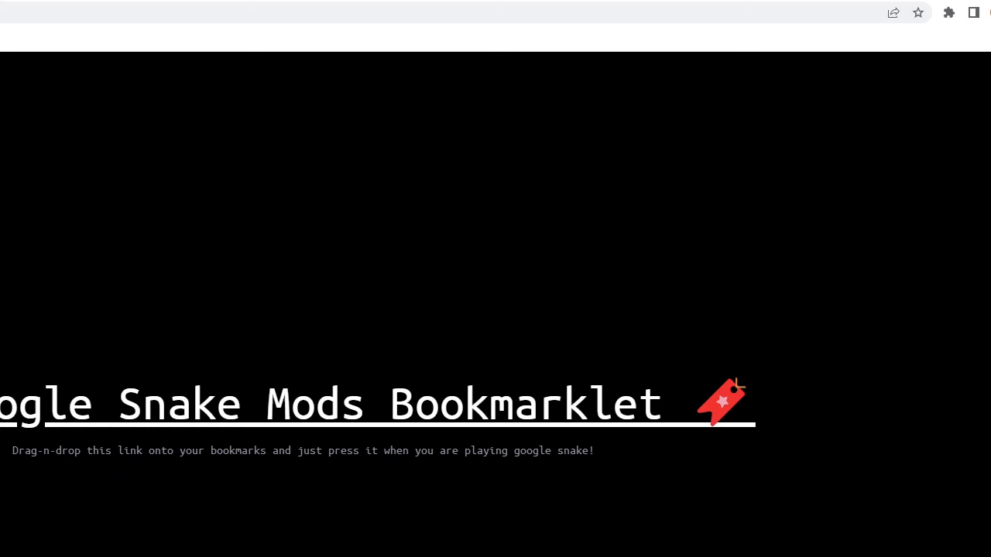
mouse_move(829, 40)
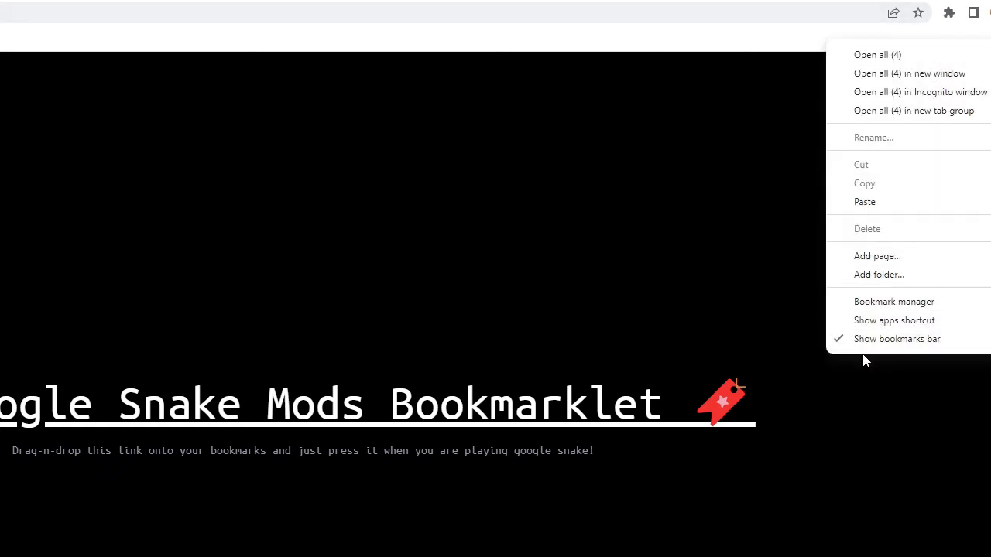
mouse_move(896, 337)
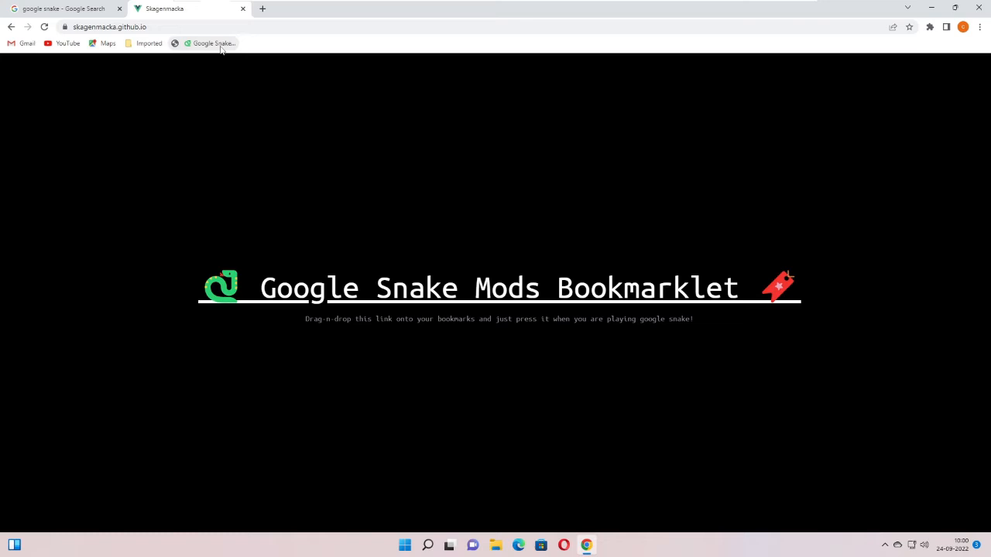
mouse_move(333, 206)
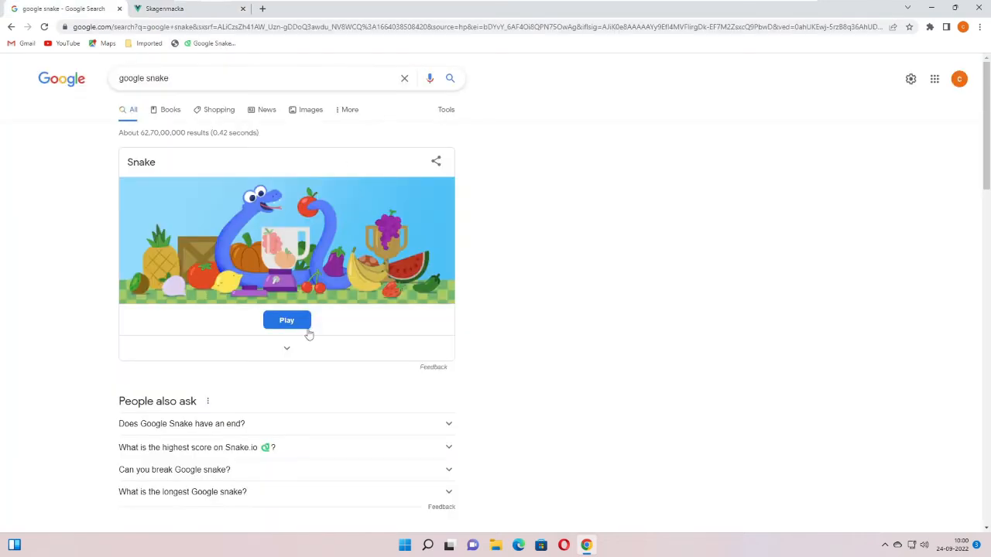
Launch Snake from the Play button on the google snake search result card.
click(287, 320)
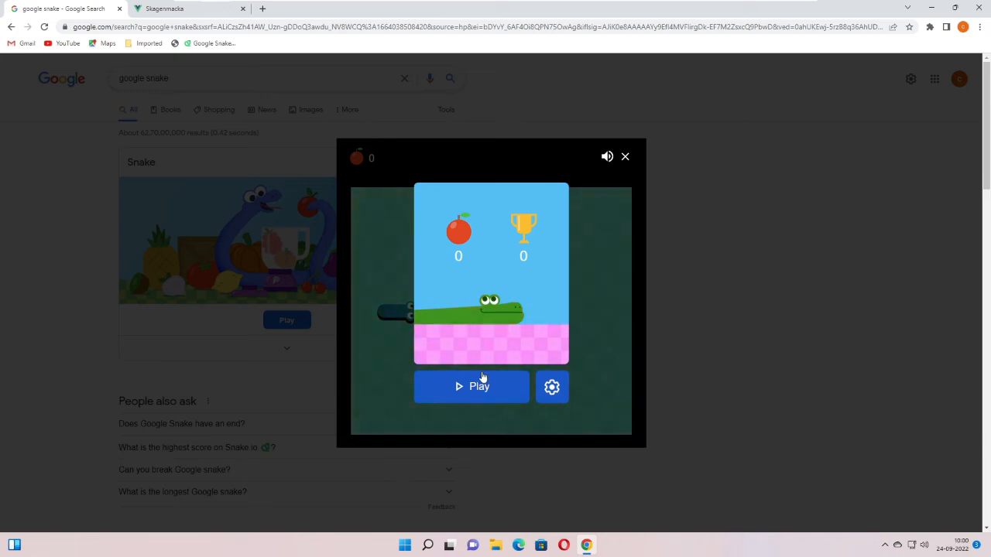
Play a round of Snake, then relaunch the game from the search result card.
click(470, 387)
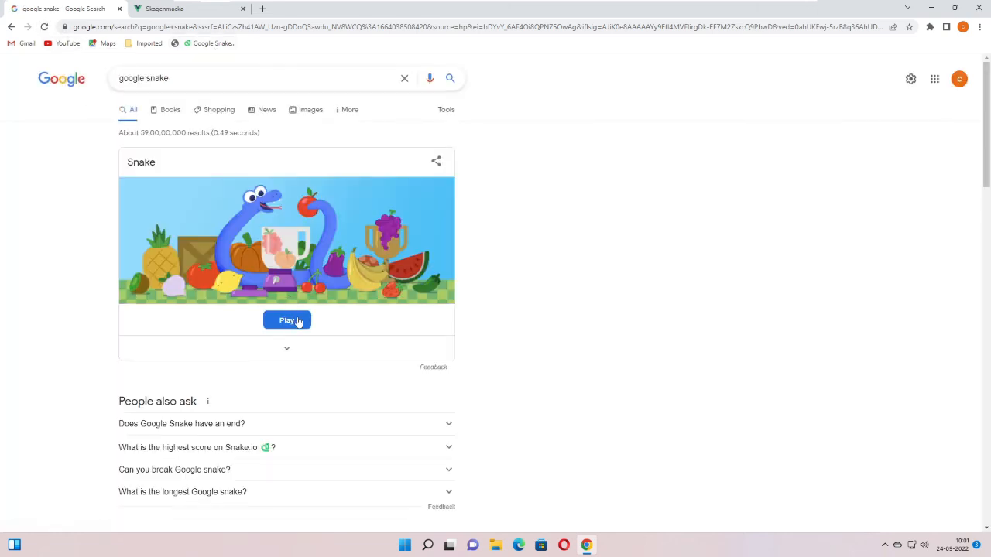
click(286, 320)
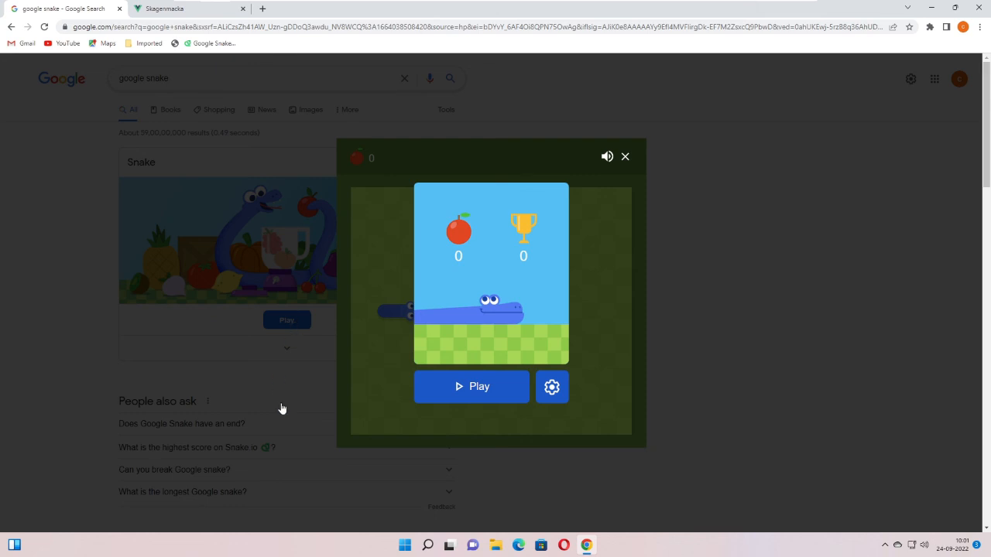
mouse_move(311, 432)
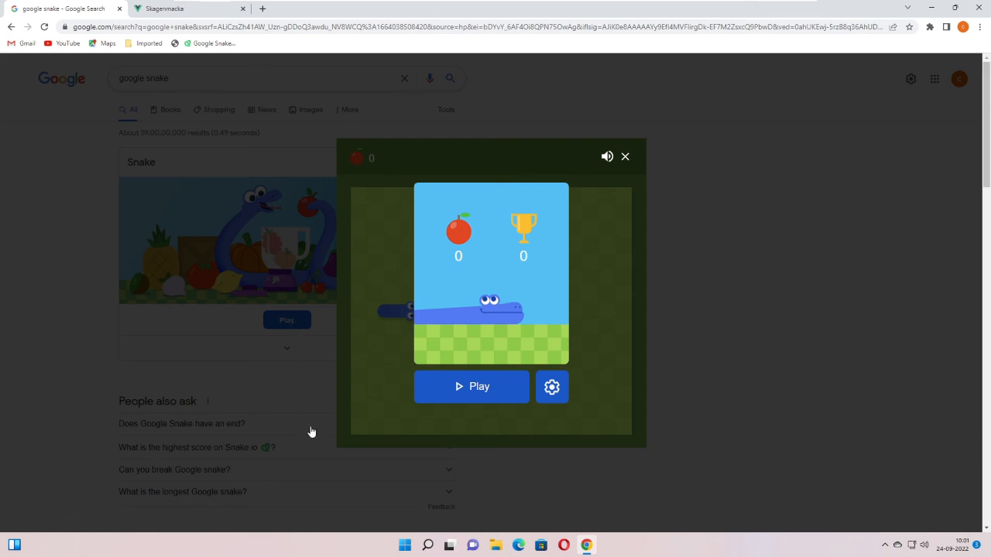